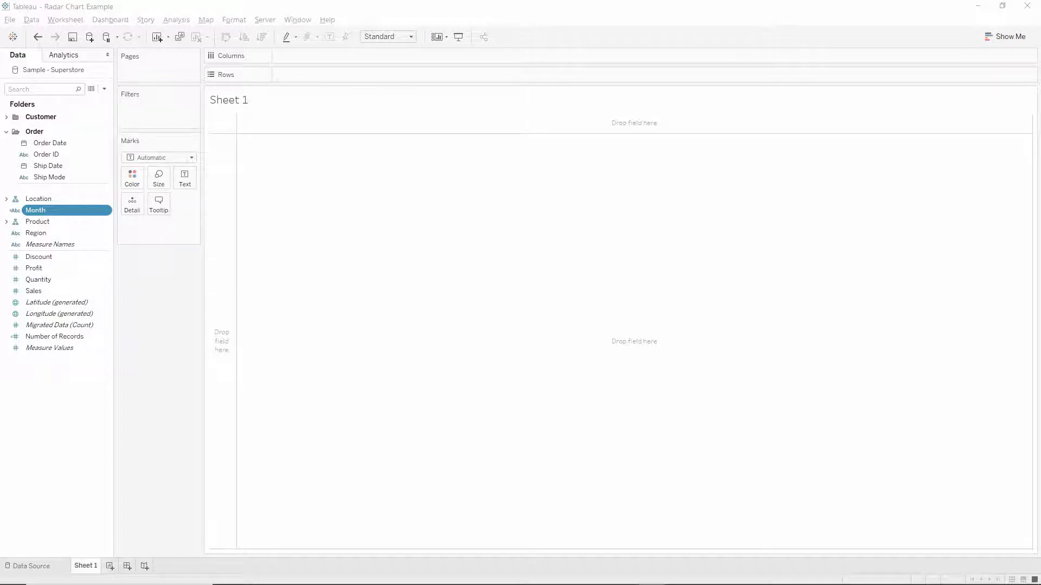
mouse_move(267, 474)
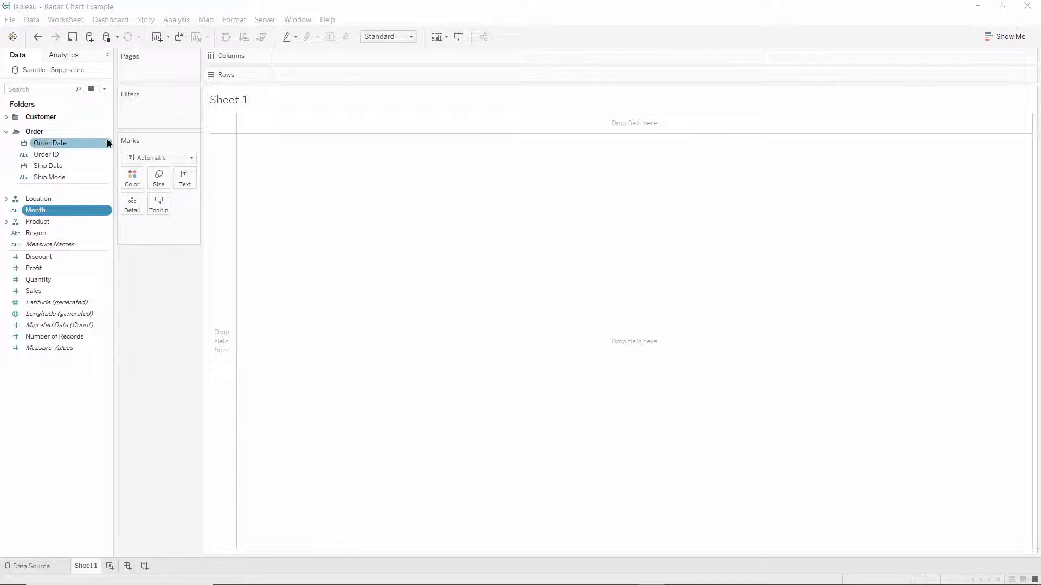
Show the Data pane dropdown with the Create Calculated Field option.
left_click(104, 89)
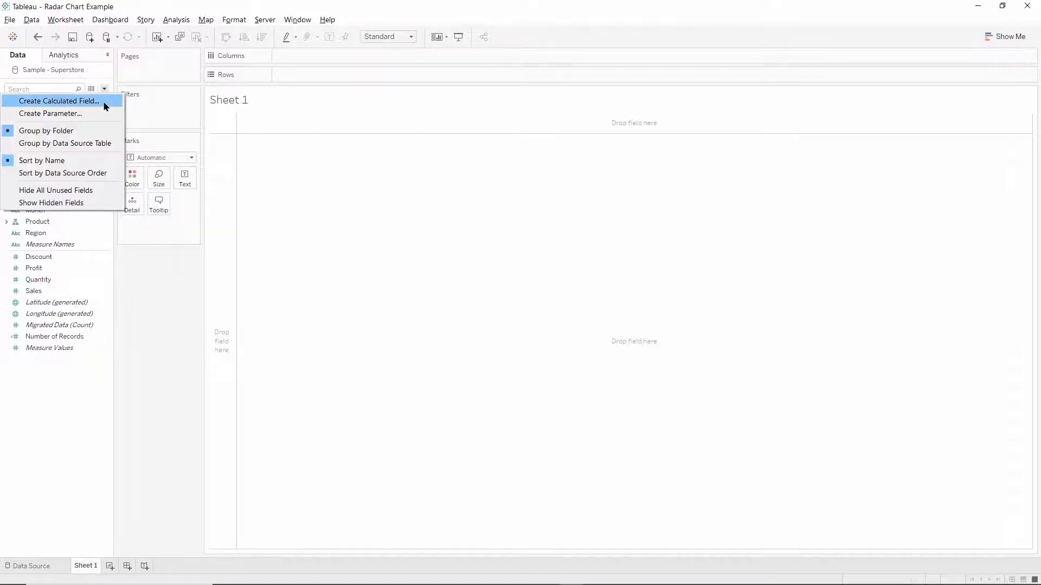
Create '1. Angle' as RUNNING_SUM(2*PI()/MIN({COUNTD([Month])}))+PI()/2 and save it.
left_click(58, 101)
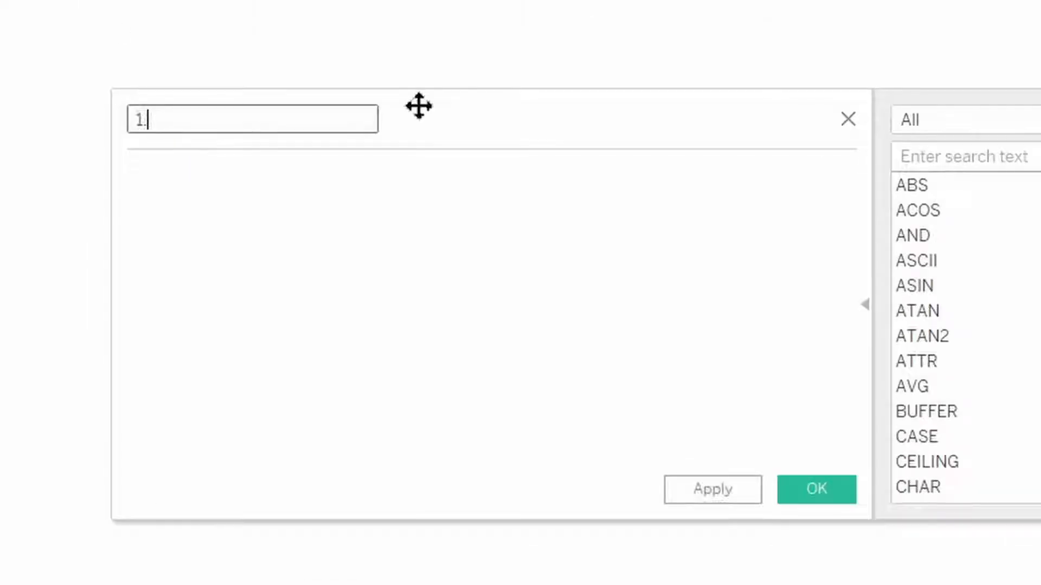
type("Angle")
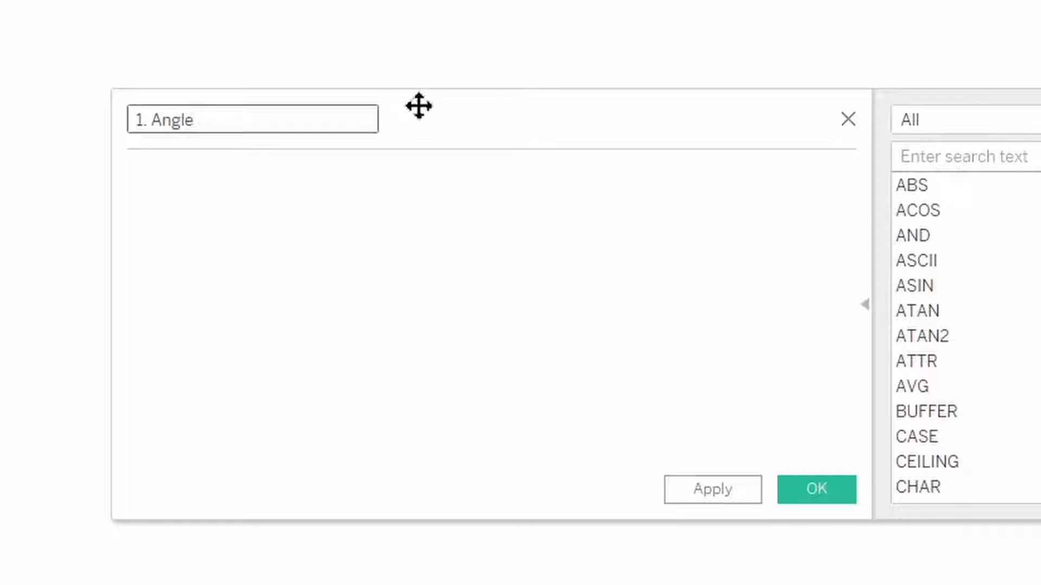
type("ru")
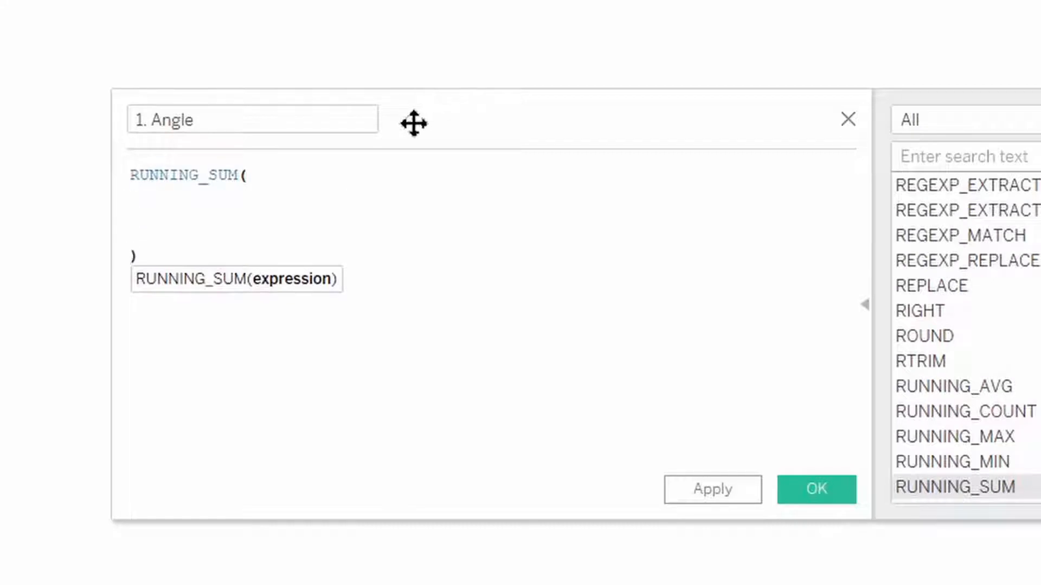
type("1")
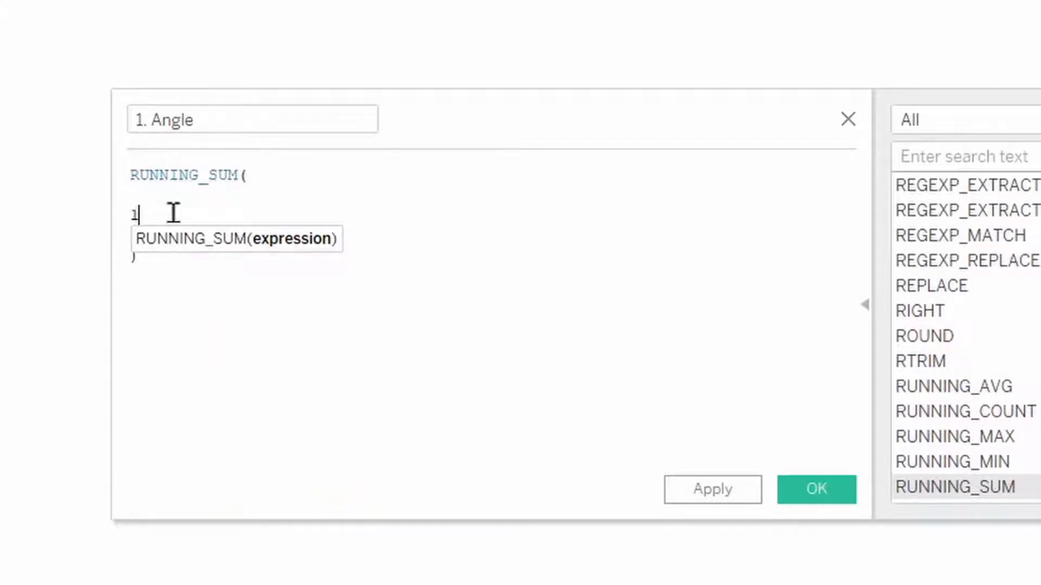
type("2*pi")
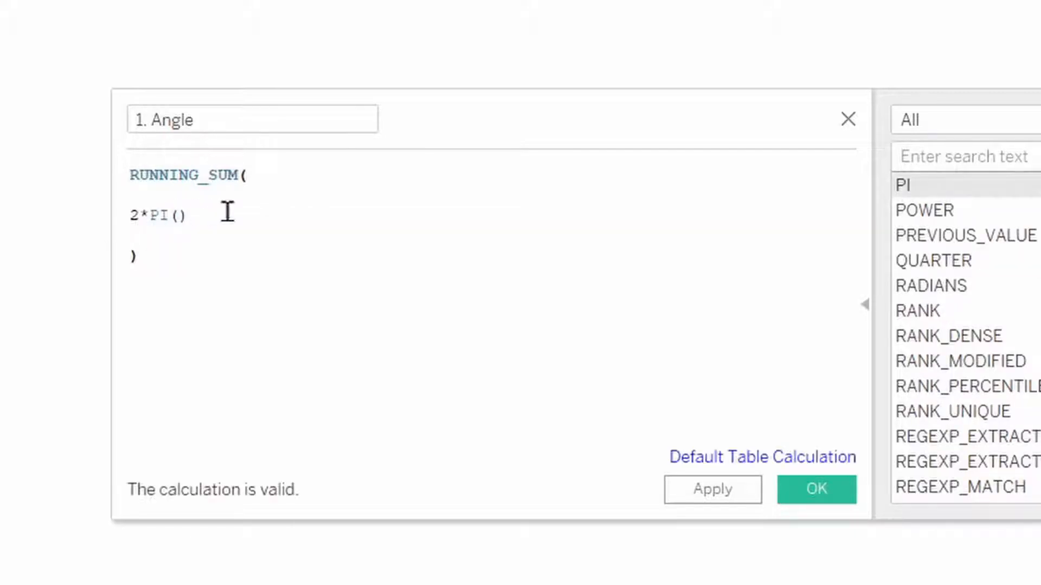
type("/")
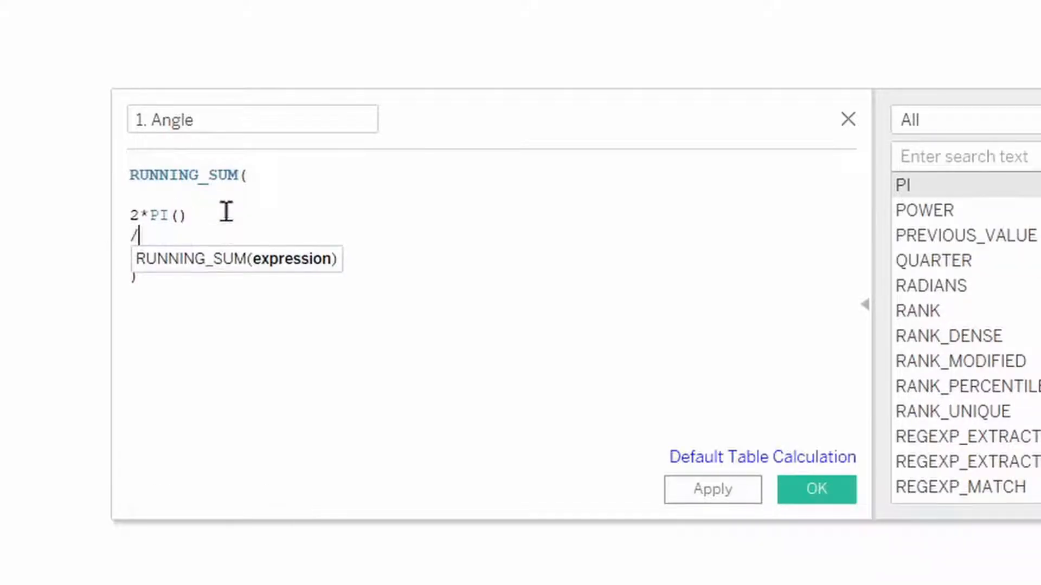
type("MIN(")
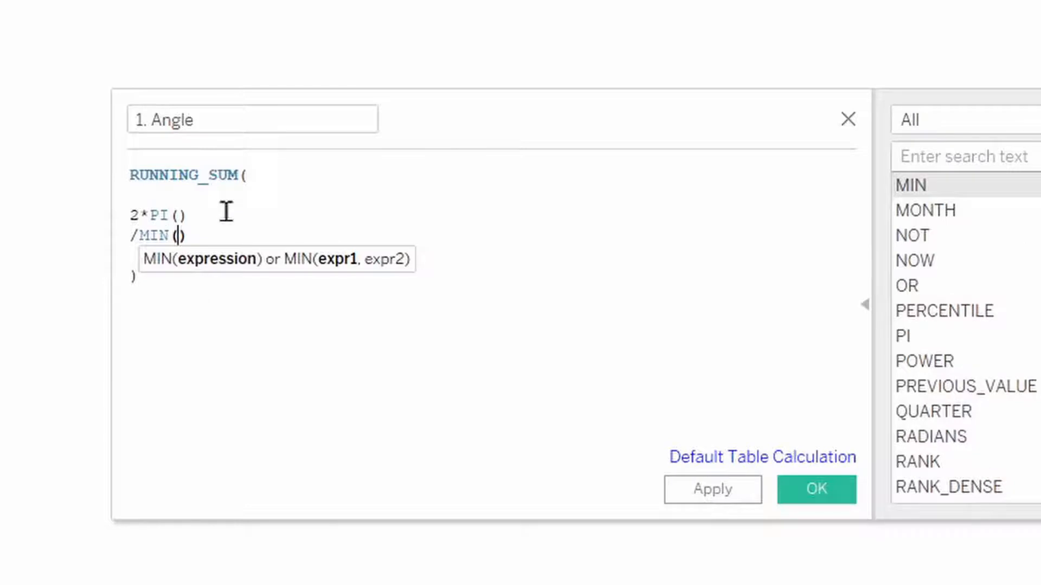
type("COUNTD(")
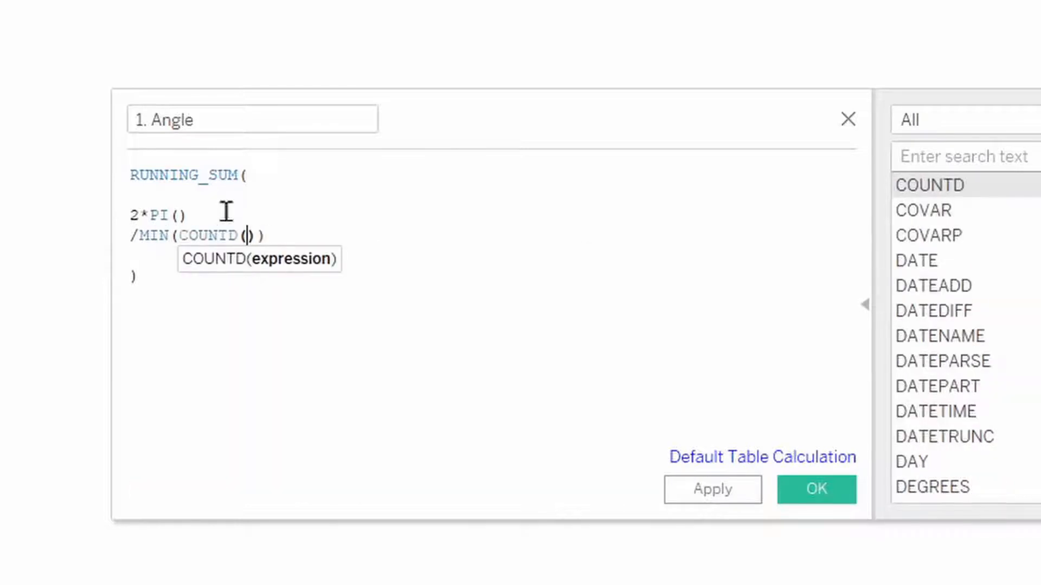
type("[Month]")
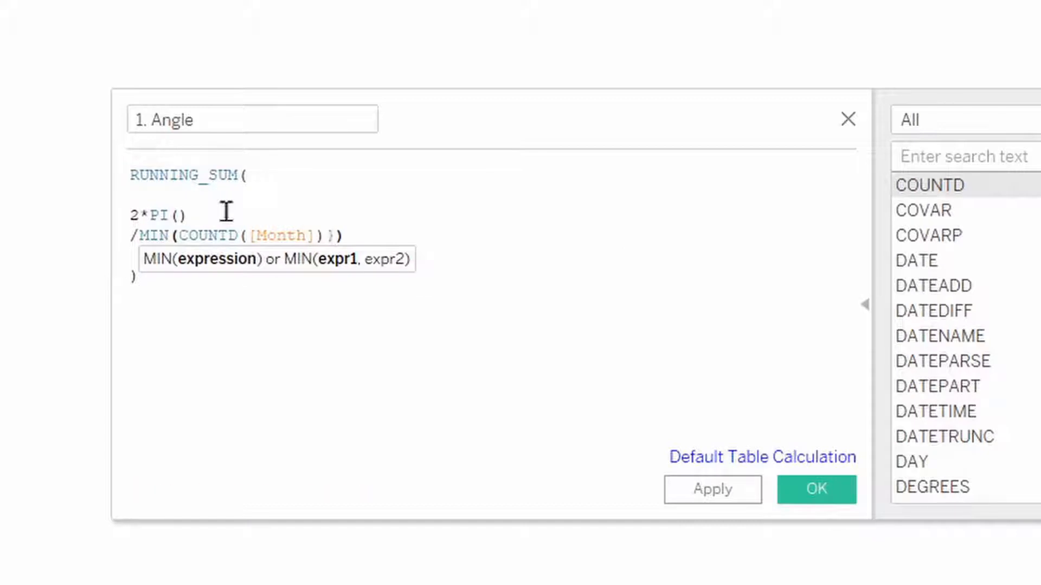
type("{")
type("+")
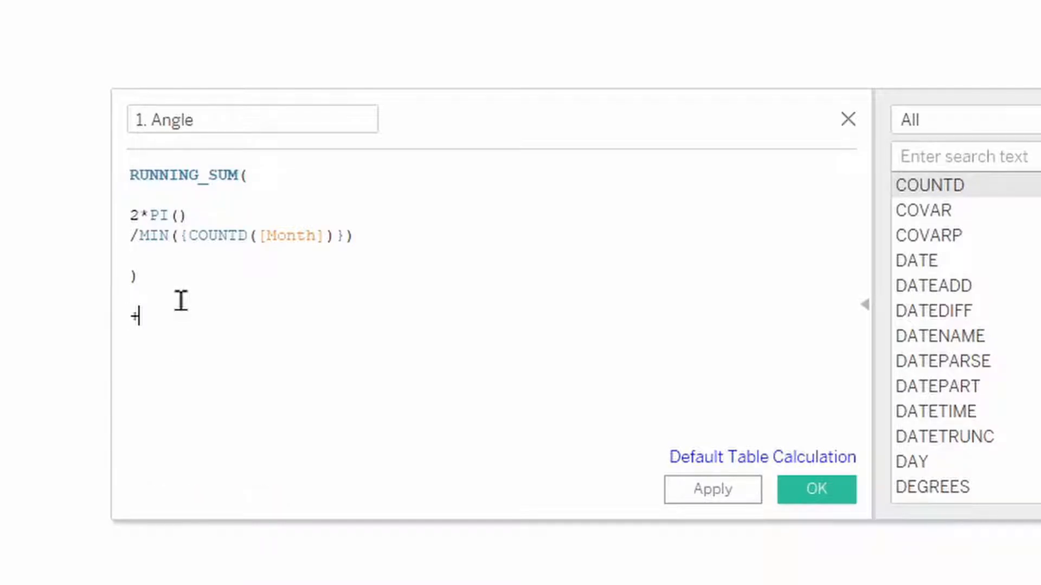
type("PI()")
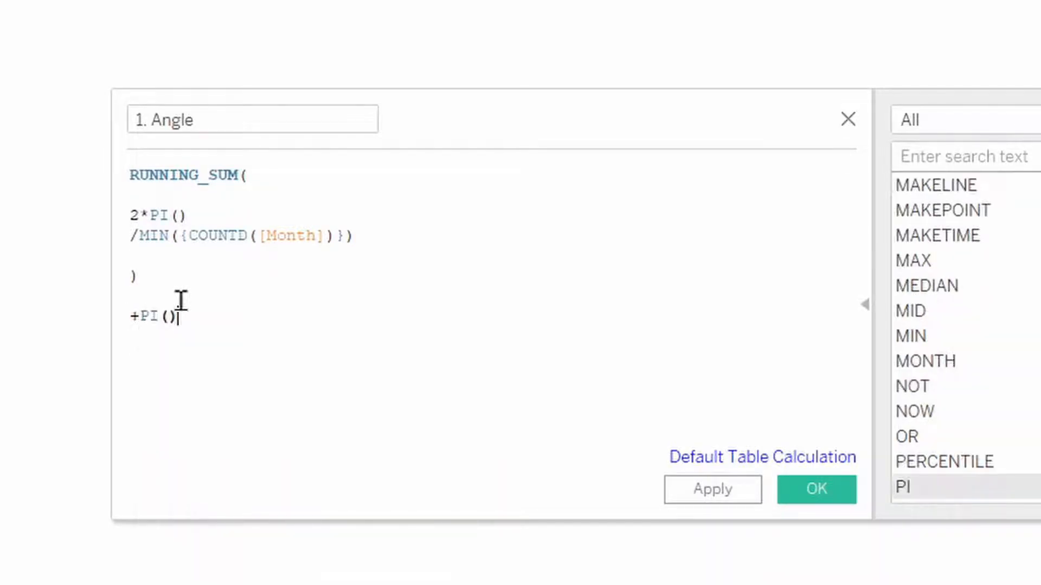
type("/2")
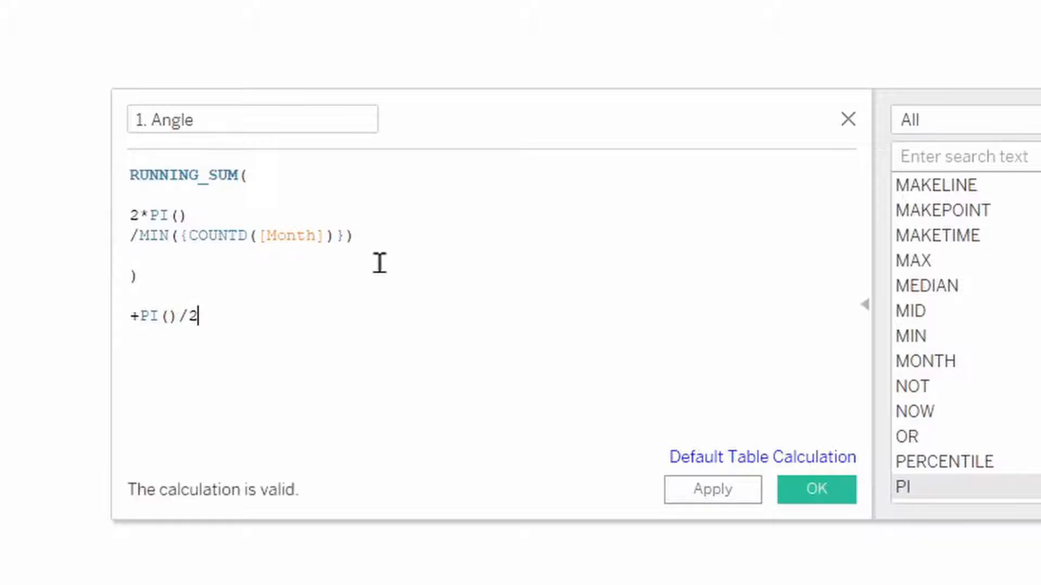
mouse_move(409, 268)
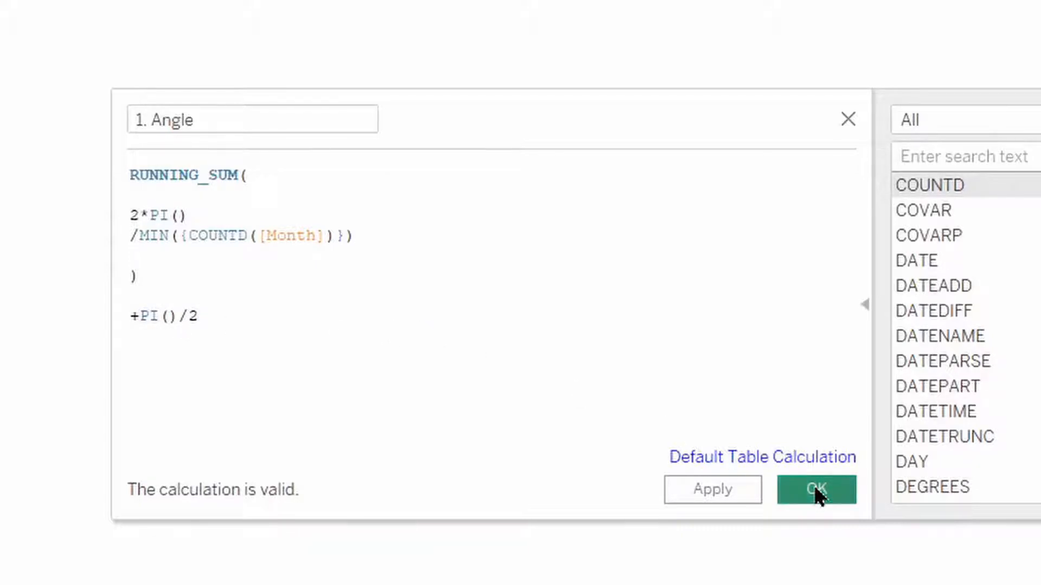
left_click(815, 490)
type("2.")
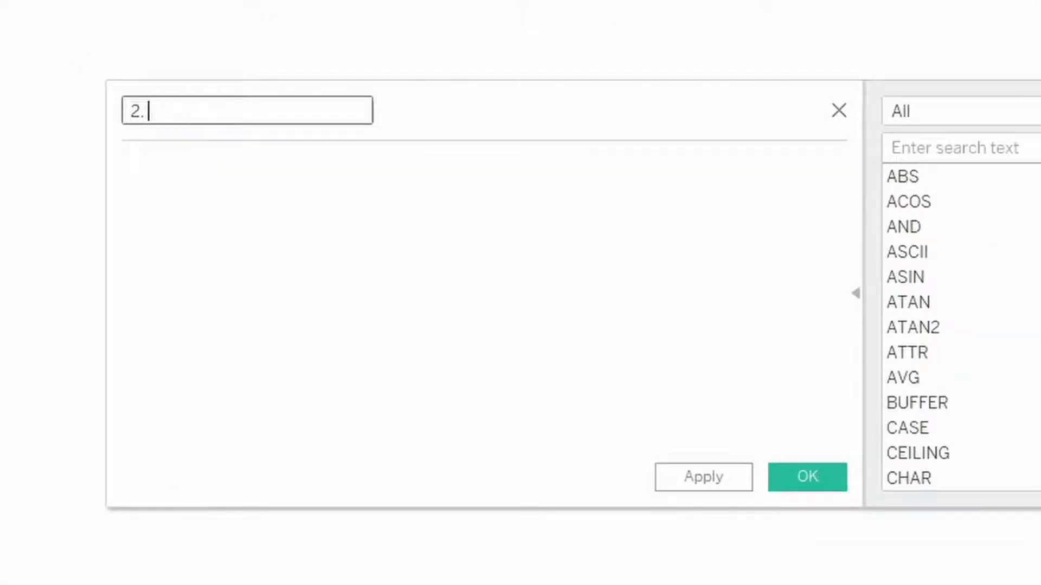
Save '2. Distance From Centre' as SUM([Sales]) and reopen the Data pane menu.
type("sum")
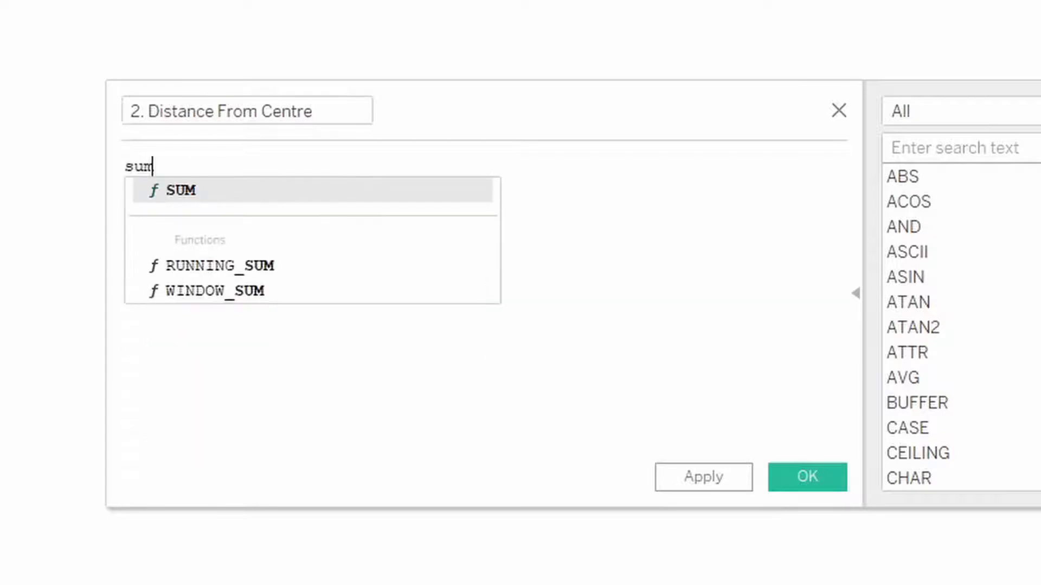
type("SUM(sale")
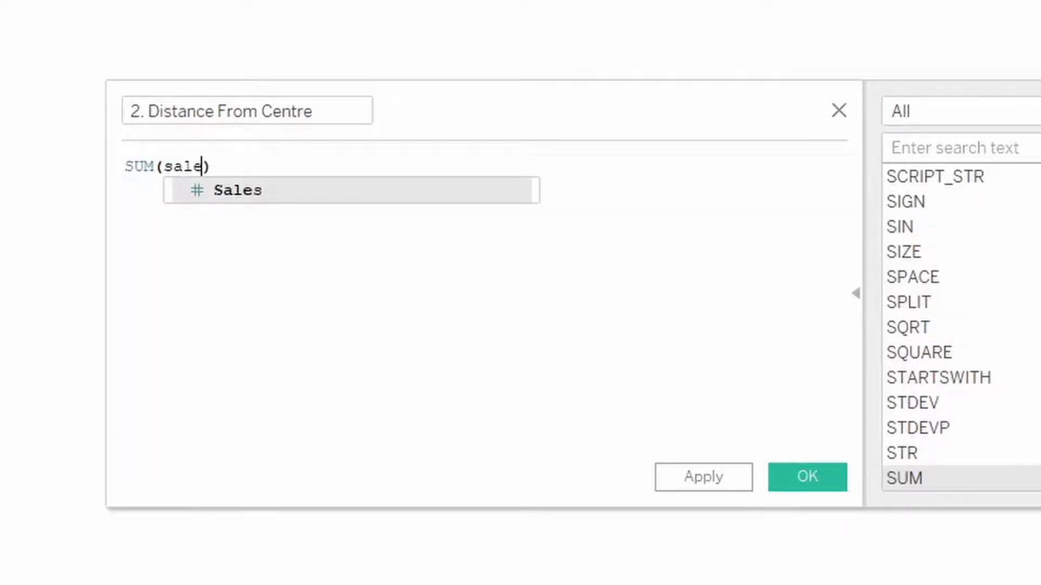
left_click(237, 190)
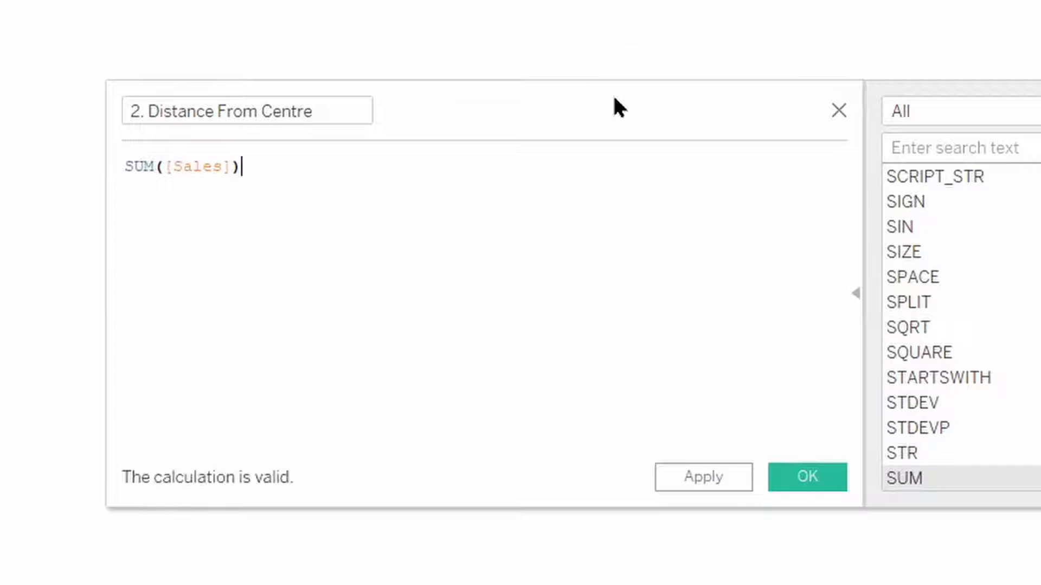
left_click(806, 477)
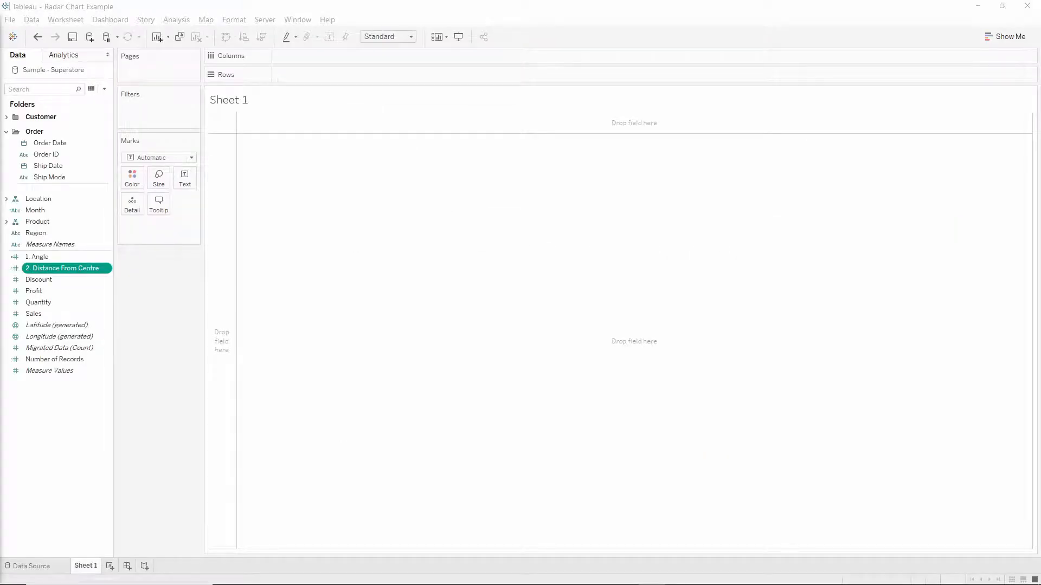
mouse_move(195, 454)
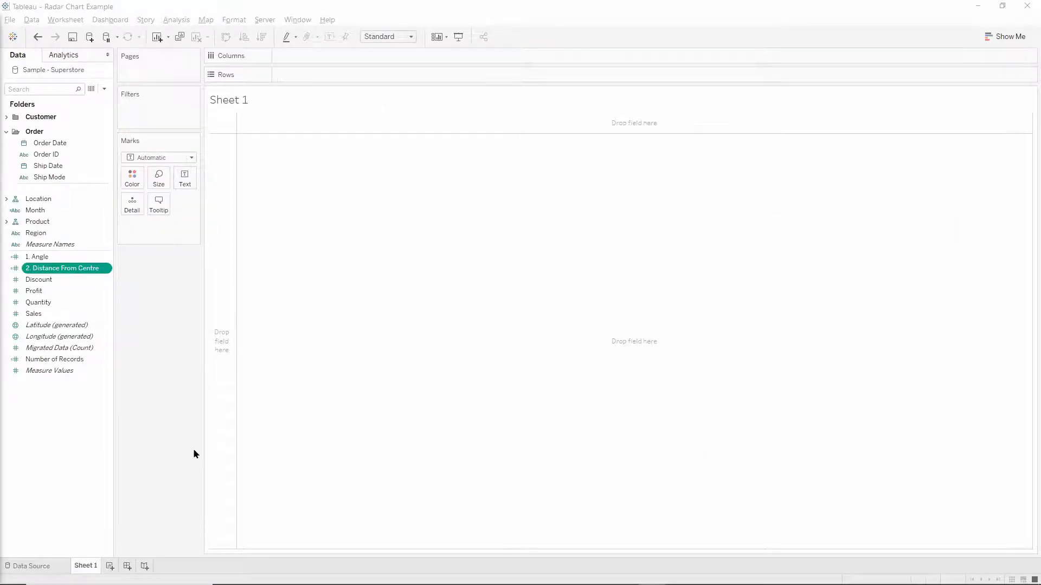
left_click(104, 89)
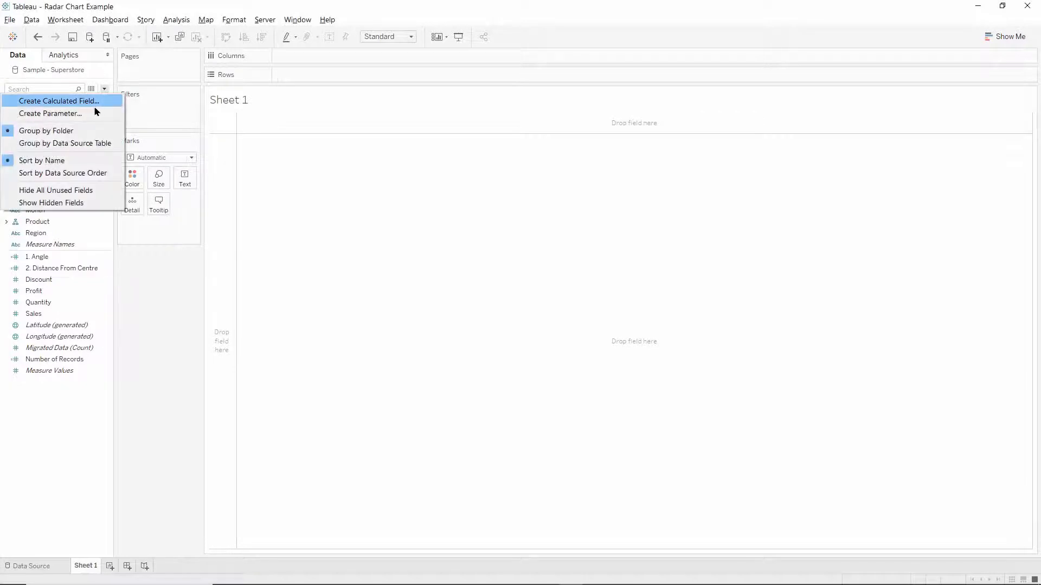
Create '3. X' as [2. Distance From Centre]*COS([1. Angle]) and save it.
left_click(57, 101)
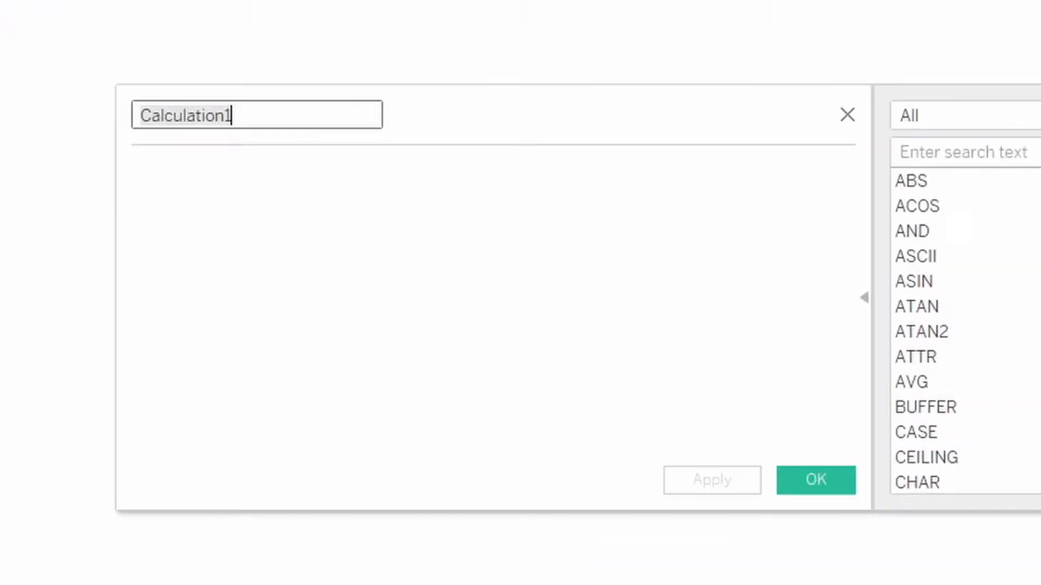
type("3. X")
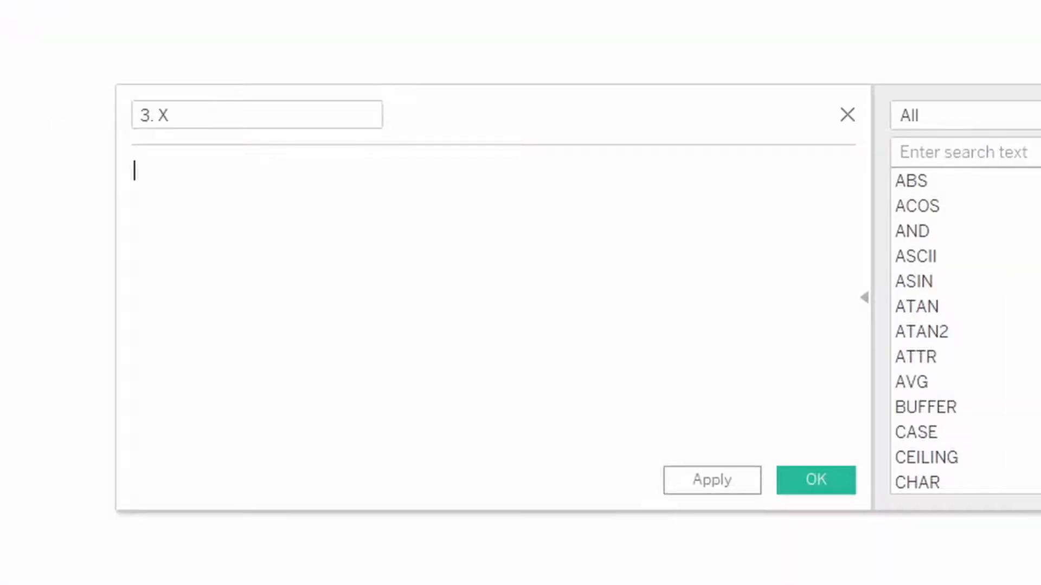
type("dis")
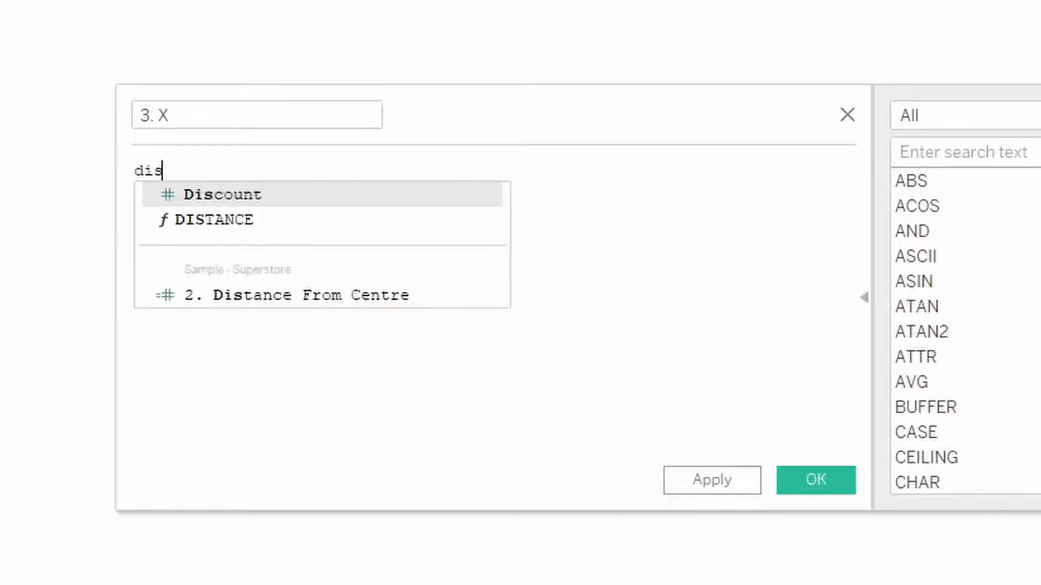
left_click(297, 295)
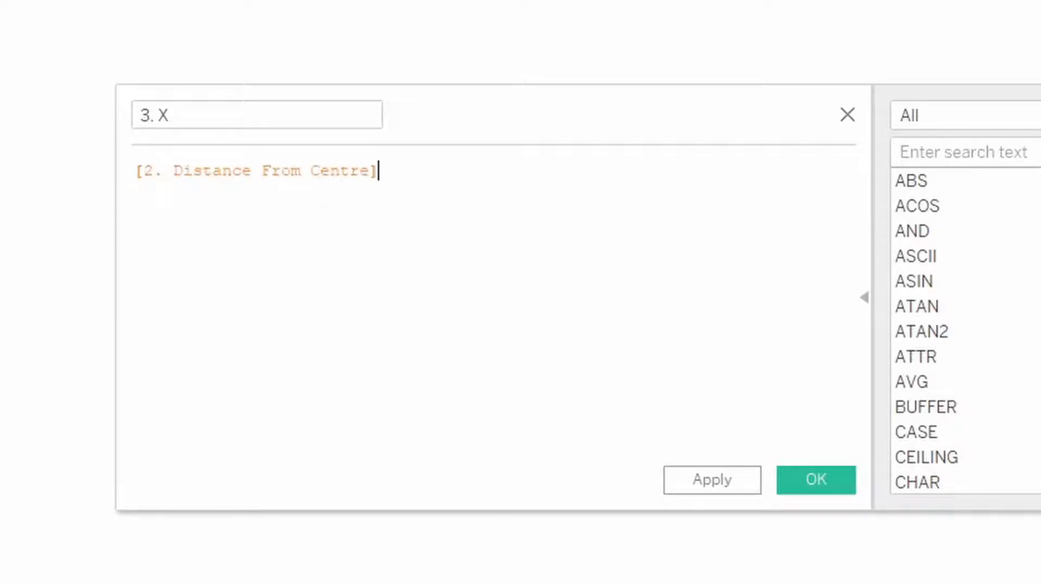
type("*")
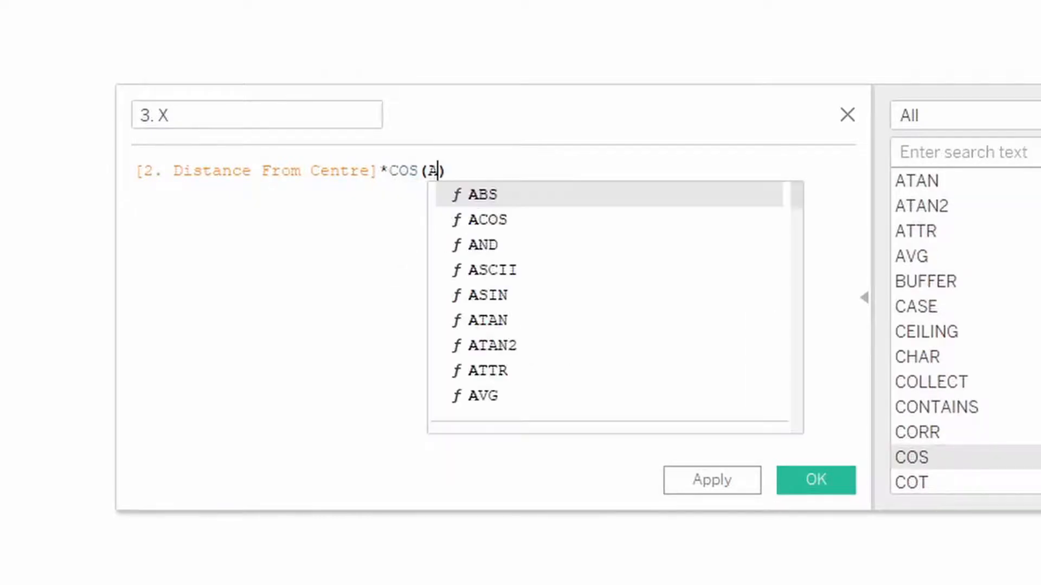
type("1. Angle])")
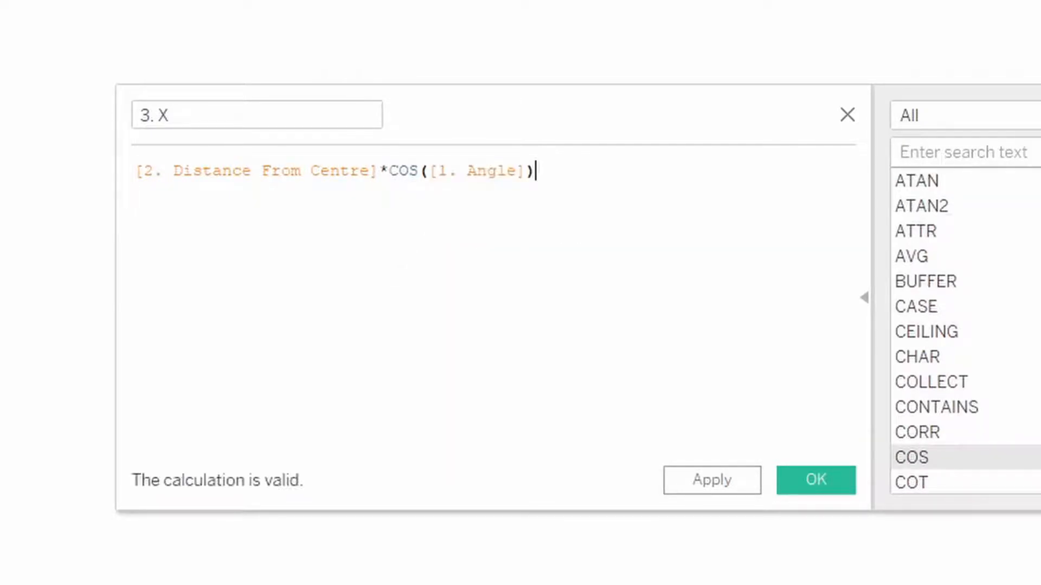
left_click(815, 480)
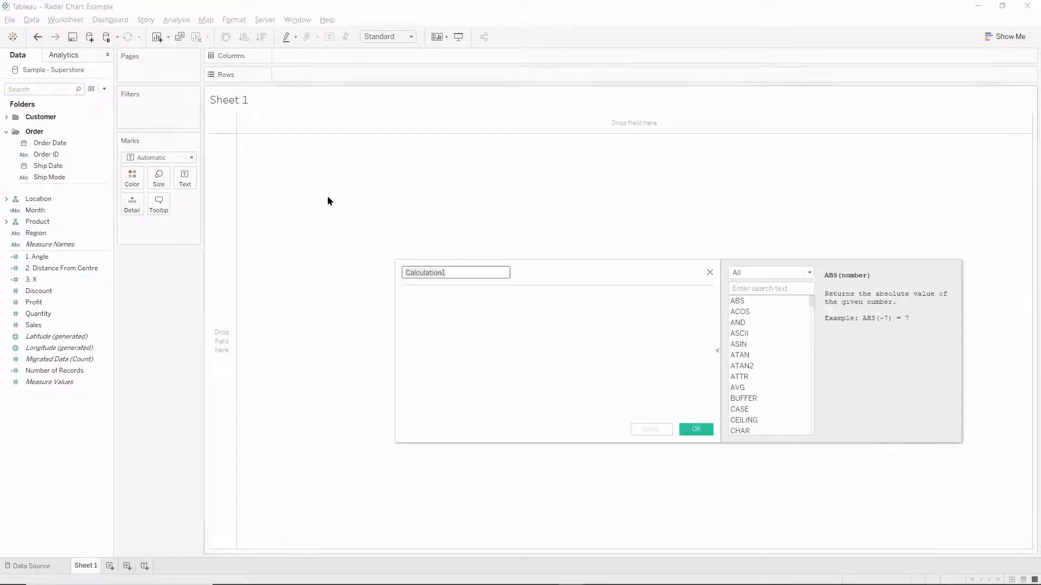
Create '4. Y' as [2. Distance From Centre]*SIN([1. Angle]) and save it.
type("4.")
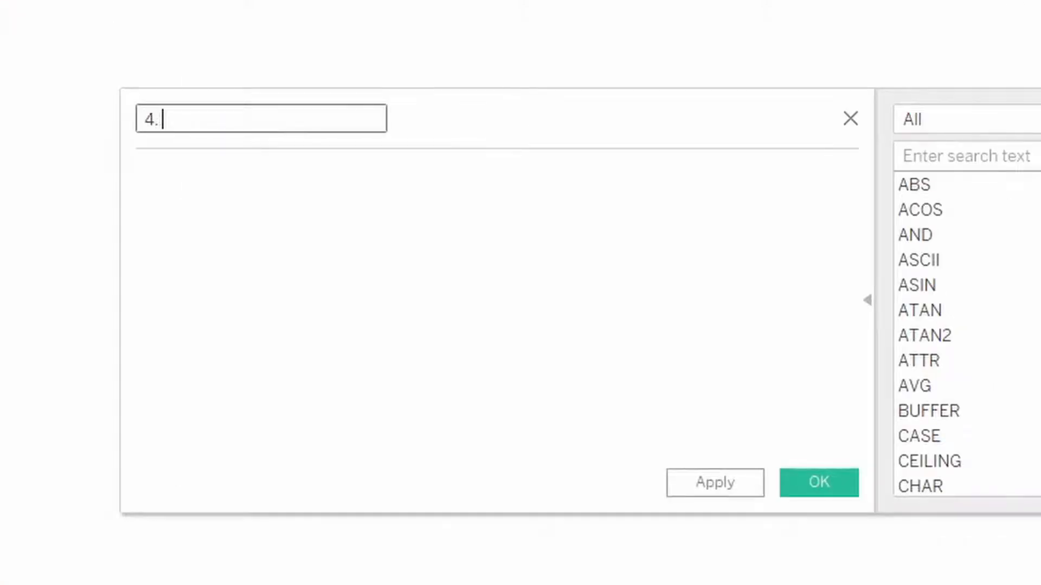
type("dist")
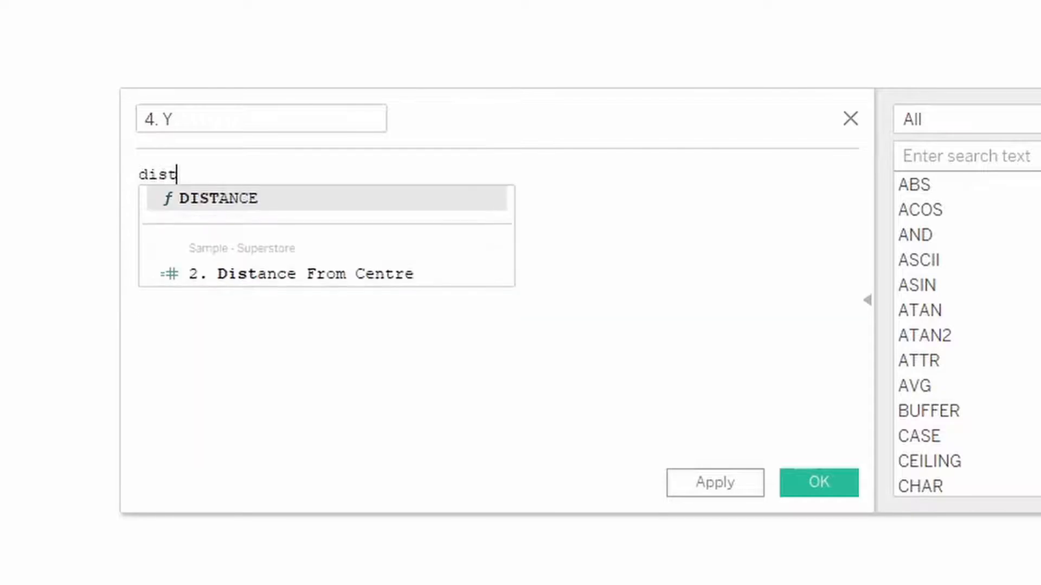
left_click(299, 273)
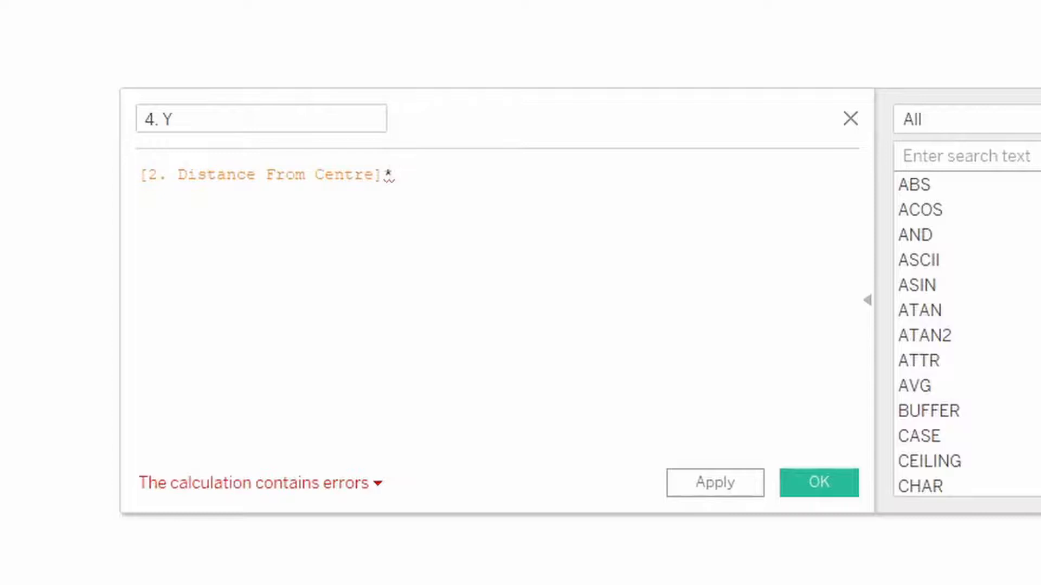
type("*SIN(A")
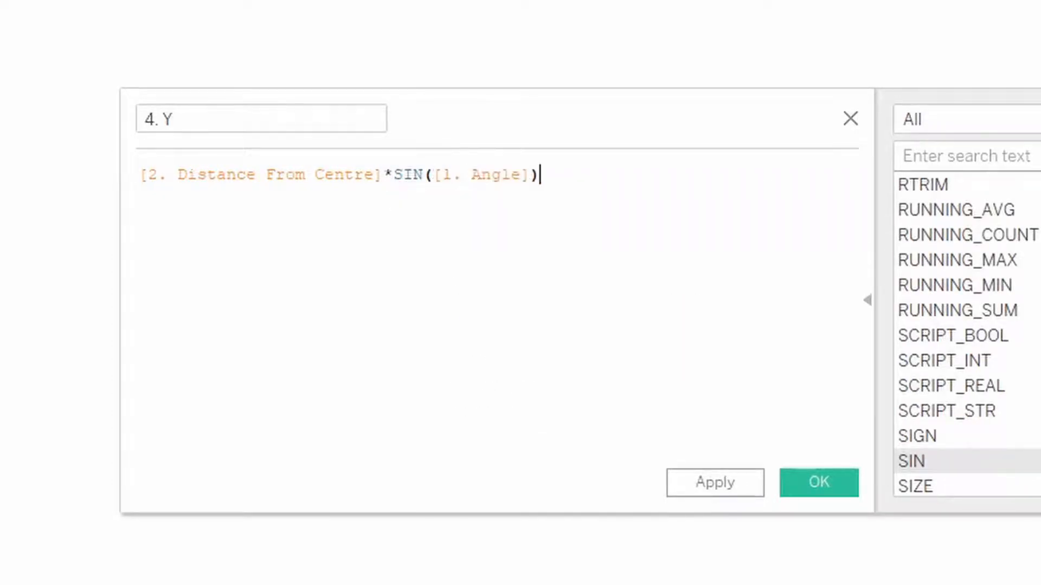
left_click(818, 482)
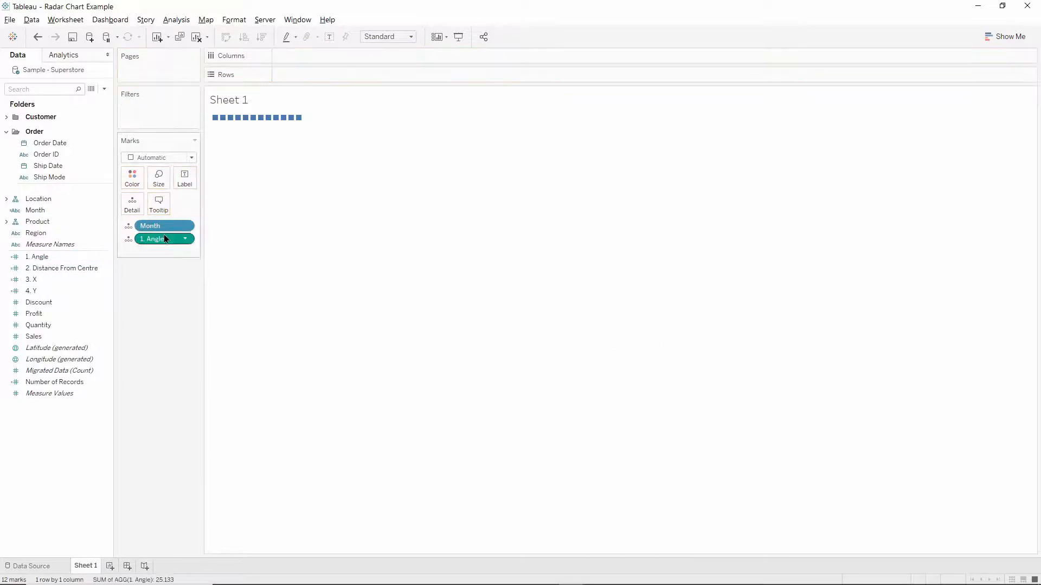
mouse_move(164, 238)
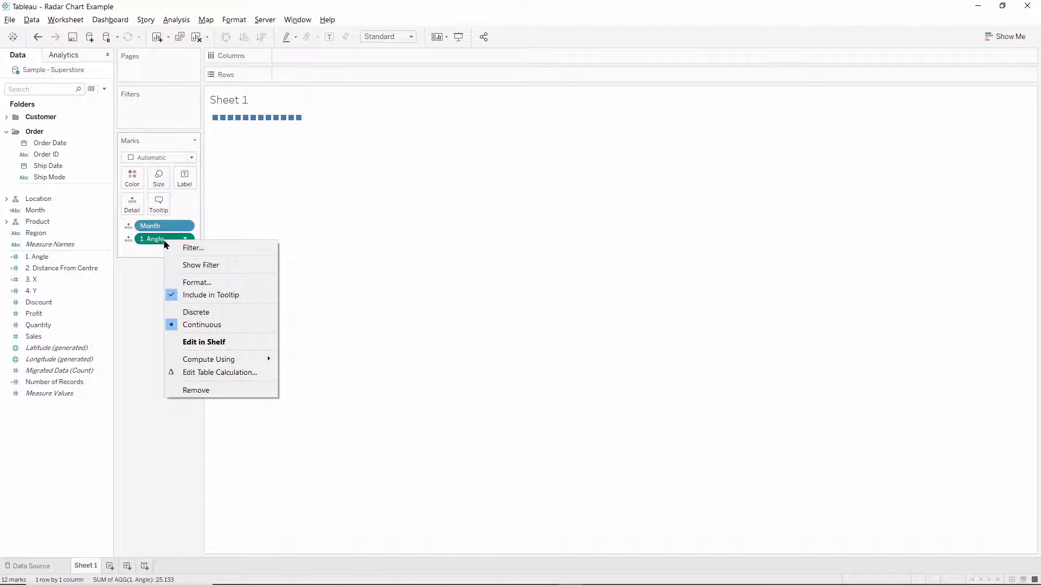
mouse_move(208, 359)
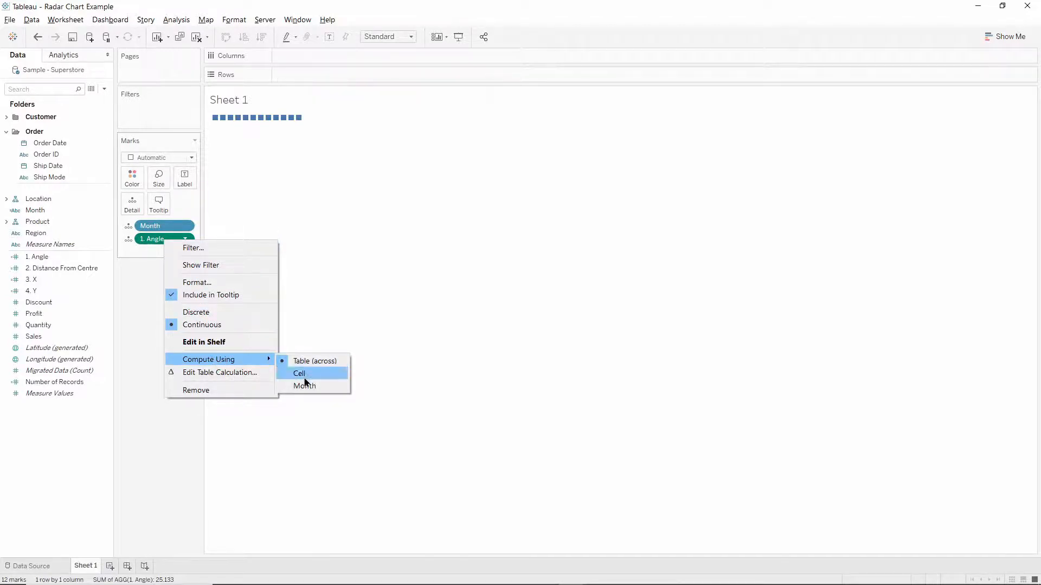
Set the 1. Angle table calculation to compute using Month.
left_click(300, 373)
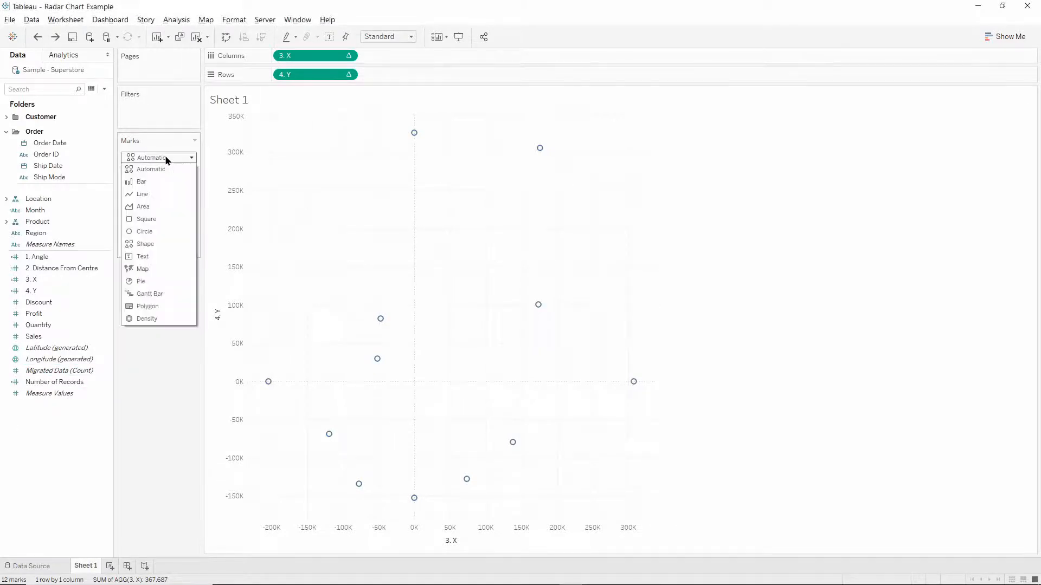
Change the mark type to Polygon, splitting shapes by order-date year.
left_click(147, 306)
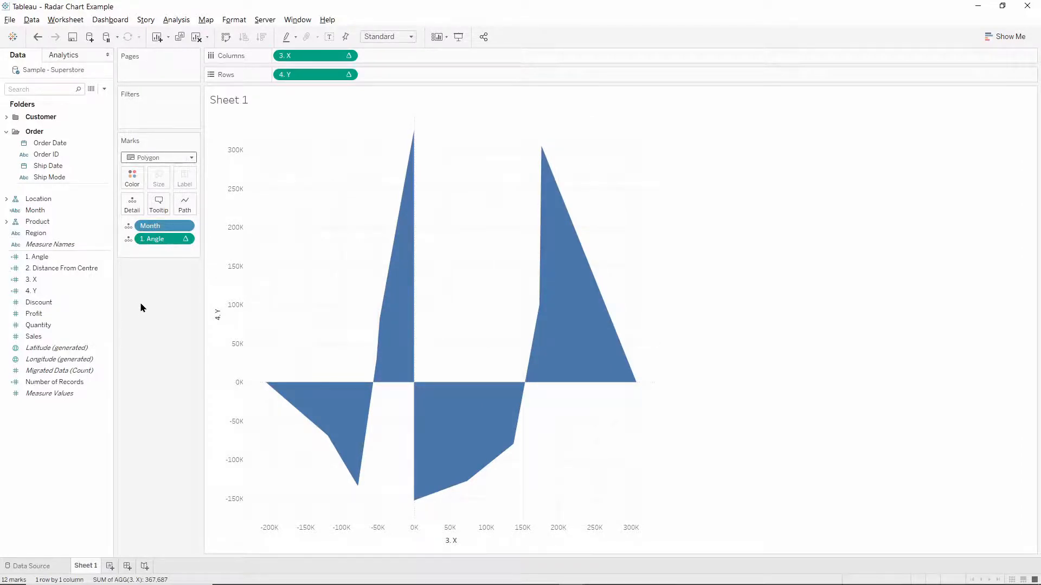
left_click(130, 238)
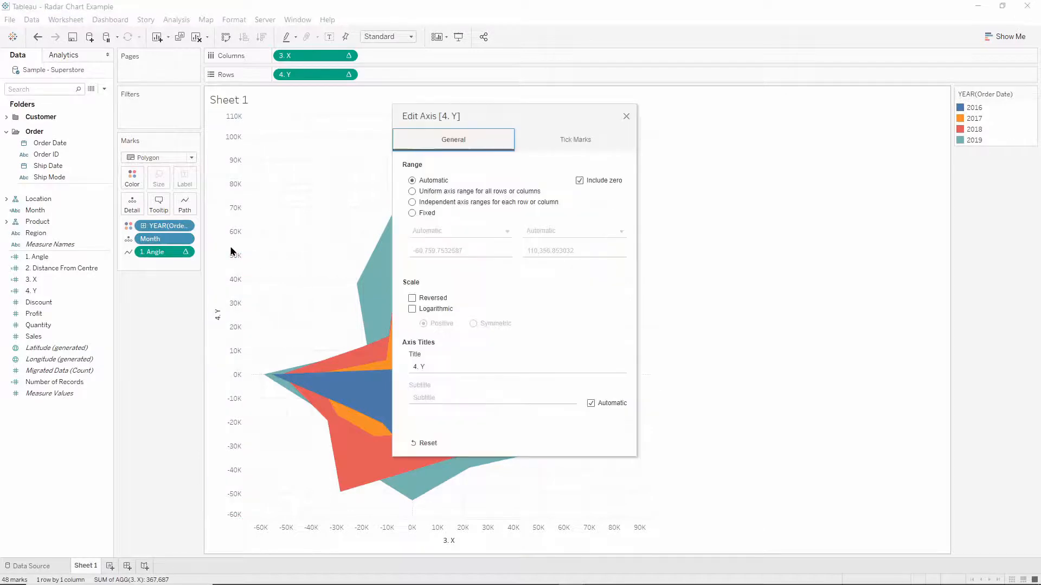
Fix the Y axis to a range of -120K to 120K.
left_click(412, 213)
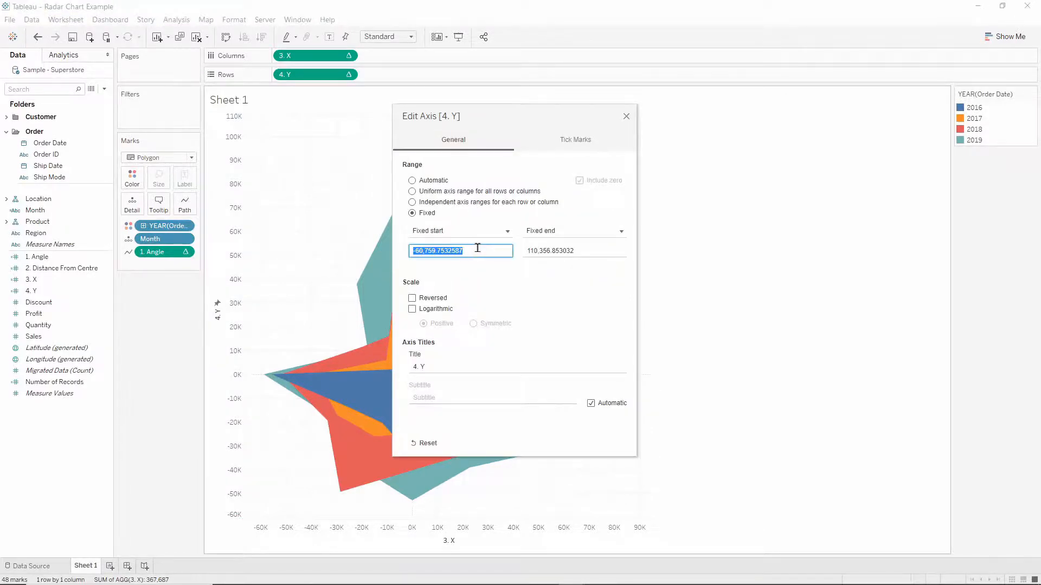
type("-129")
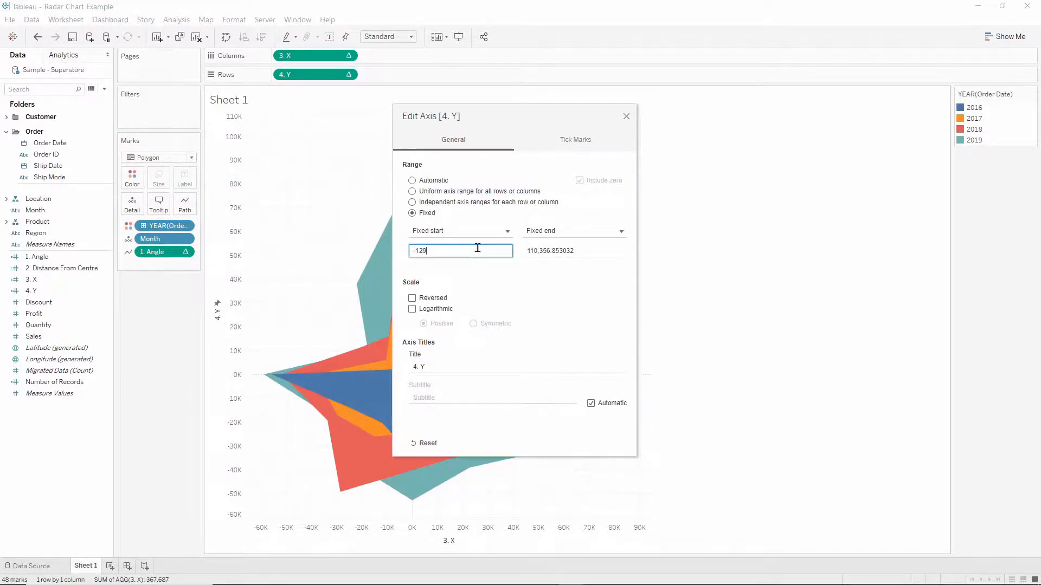
key("Tab")
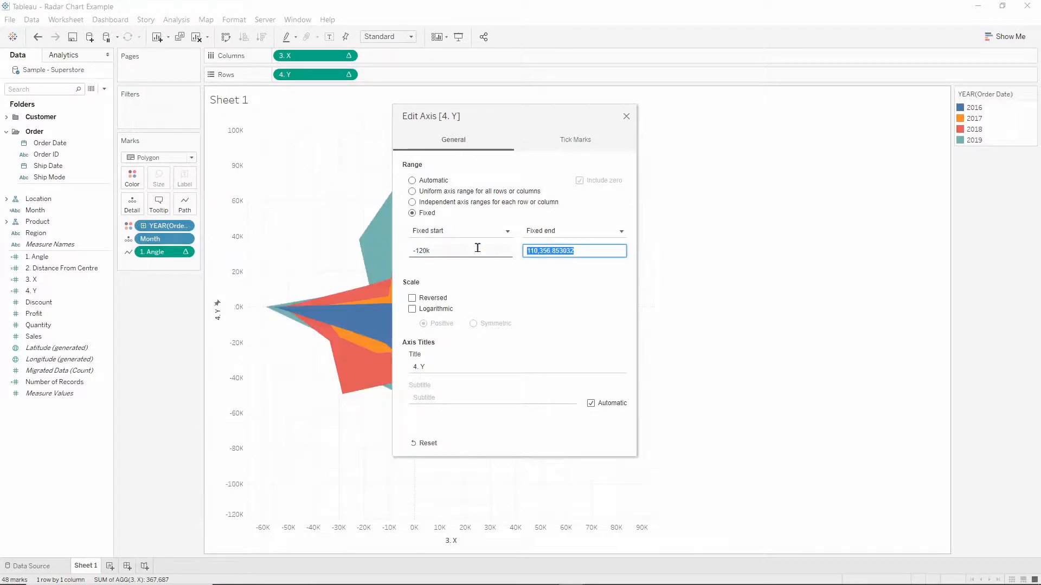
type("120k")
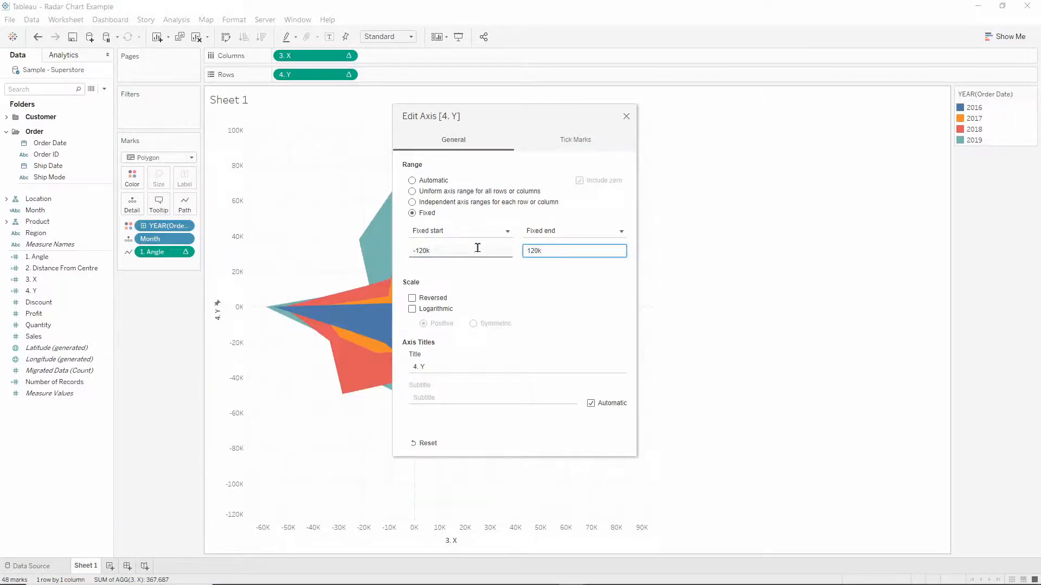
left_click(624, 116)
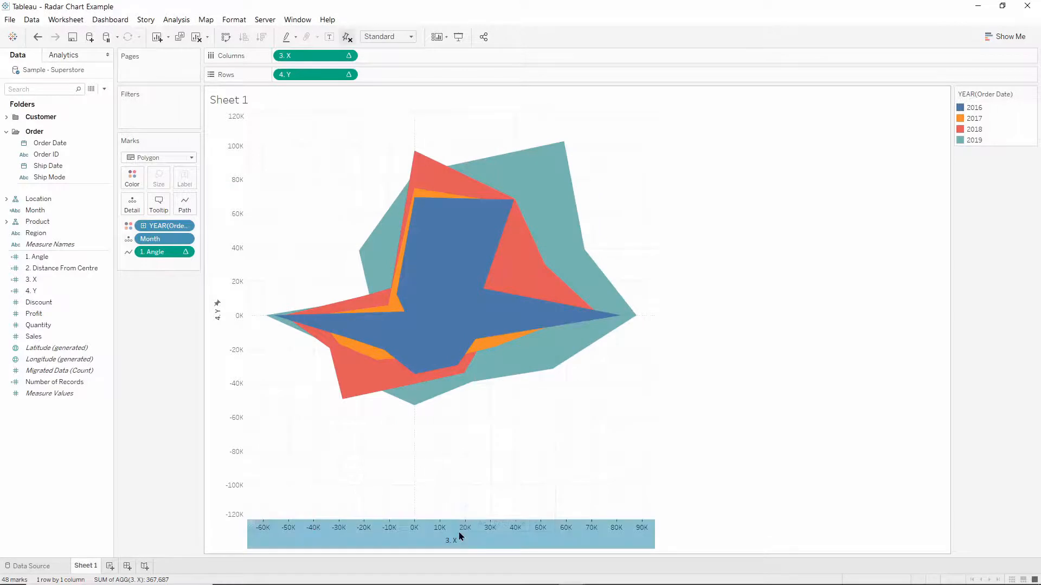
Fix the X axis to the same -120K to 120K range.
double_click(451, 528)
type("-")
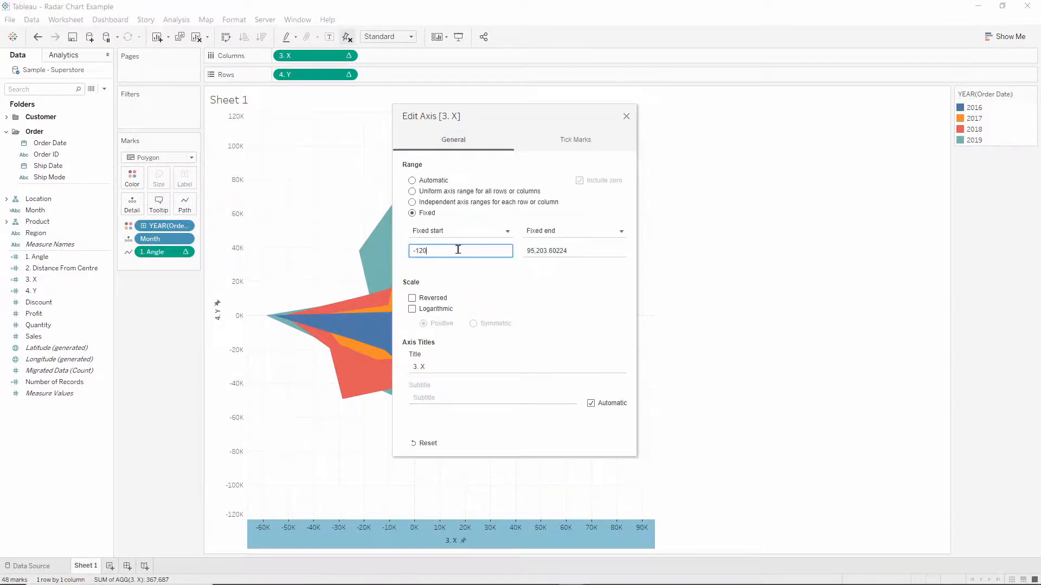
type("120")
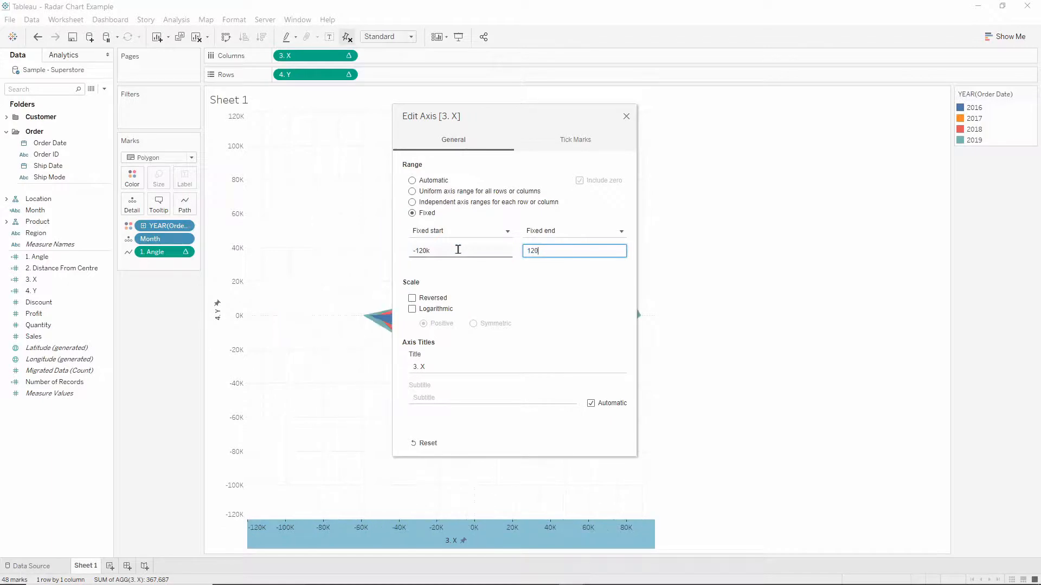
left_click(625, 116)
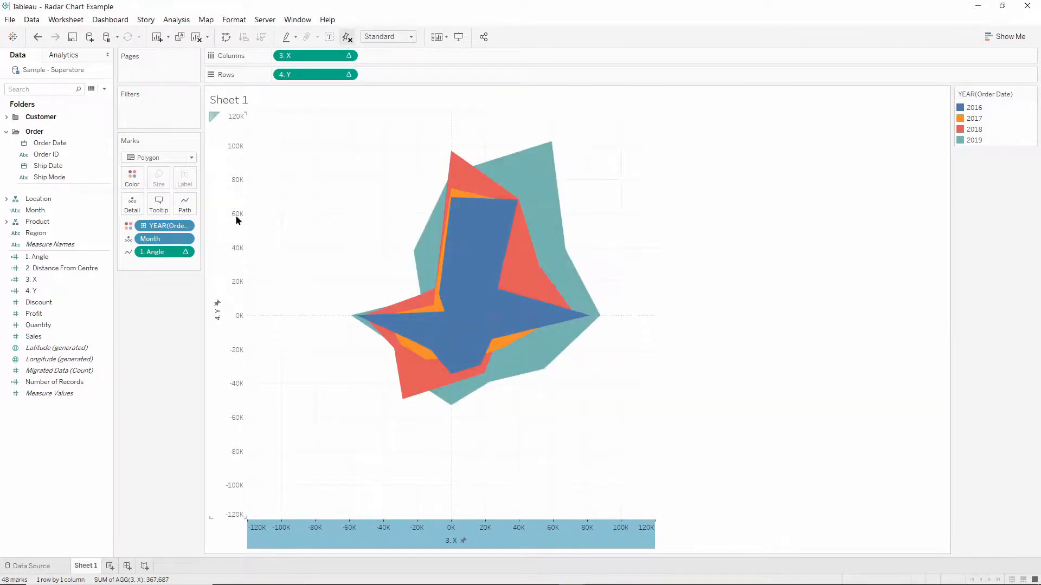
Set polygon opacity to about 67% with a light border colour and add Sales to Tooltip.
left_click(132, 177)
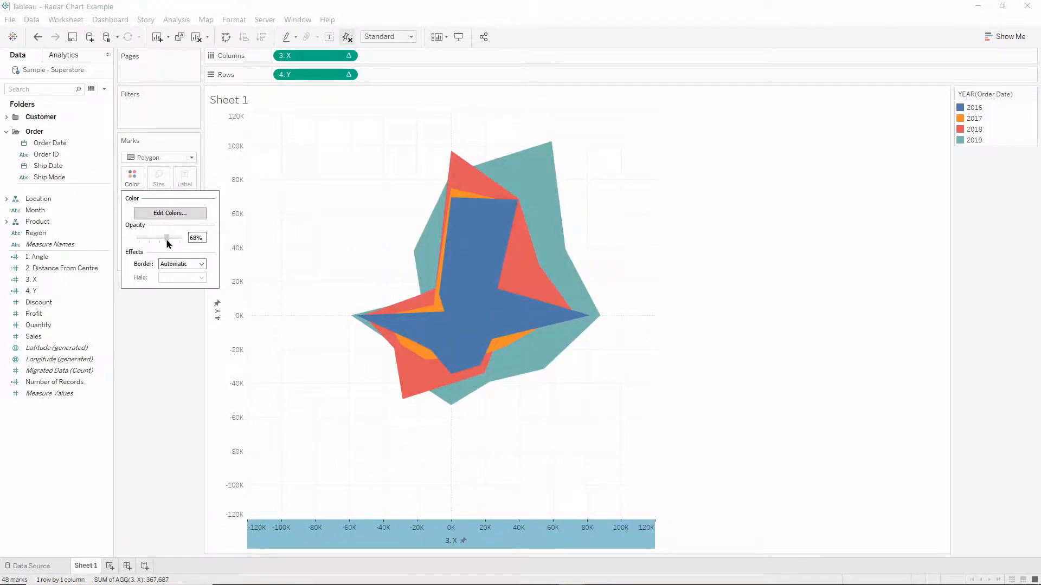
left_click(200, 265)
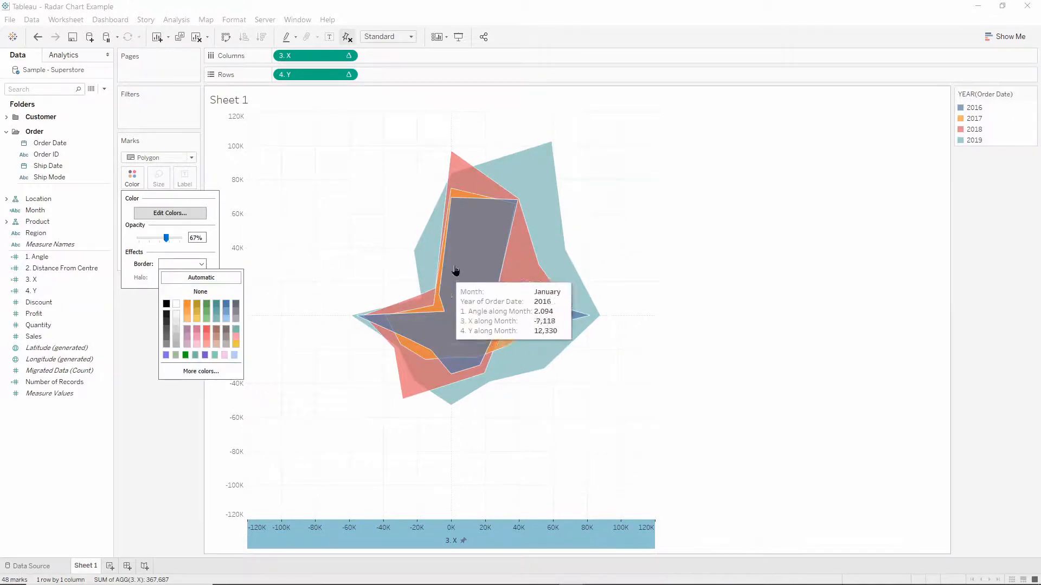
left_click(348, 73)
type("sal")
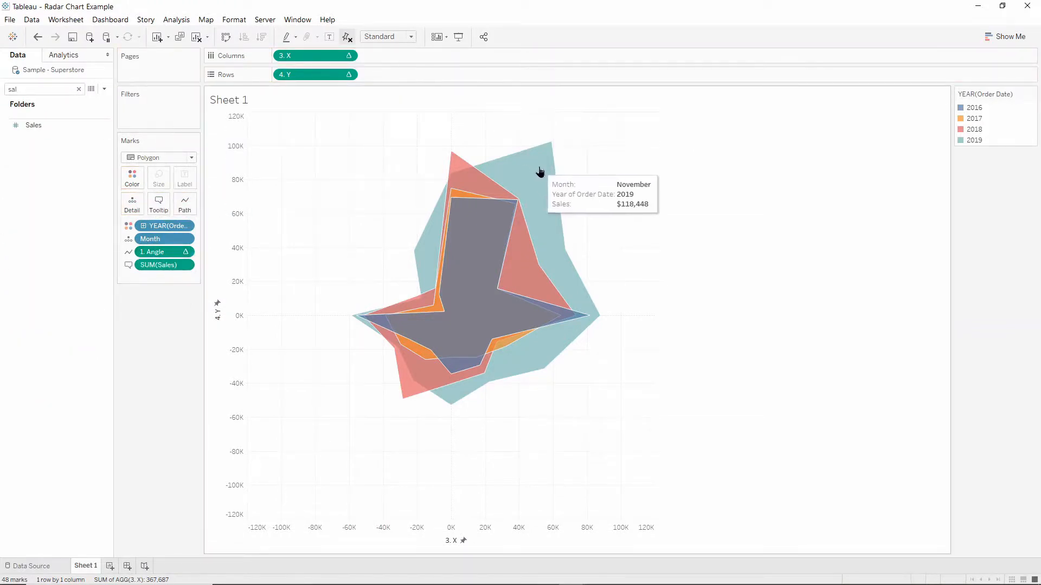
left_click(78, 88)
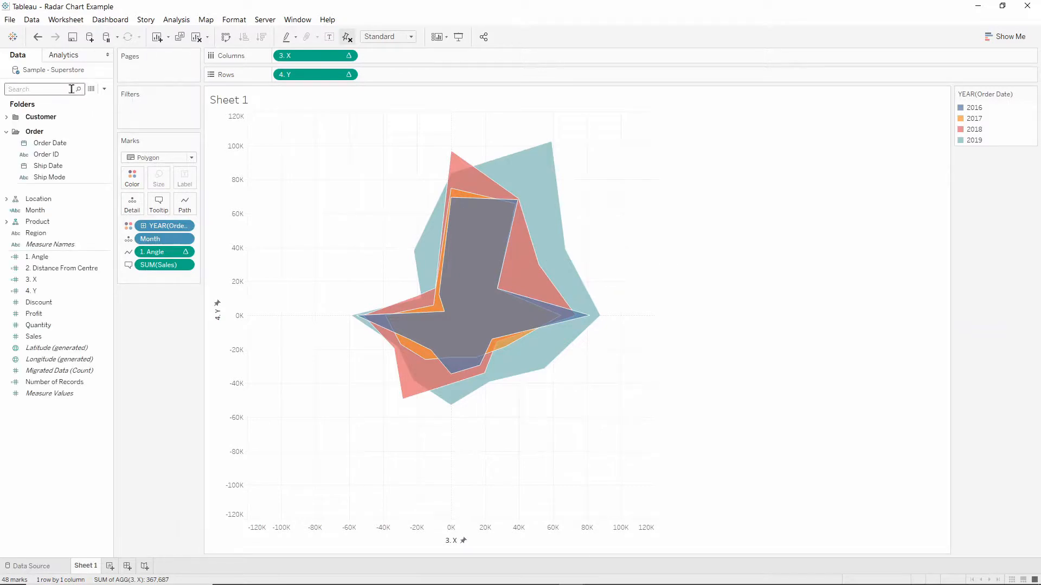
Edit the 1. Angle RUNNING_SUM formula so months run clockwise and save it.
right_click(153, 251)
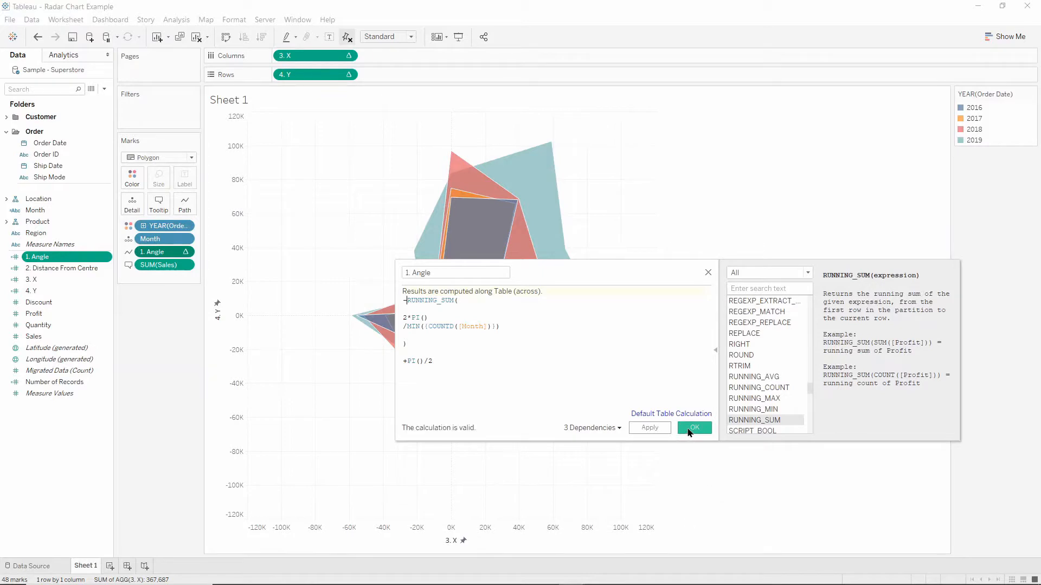
left_click(694, 427)
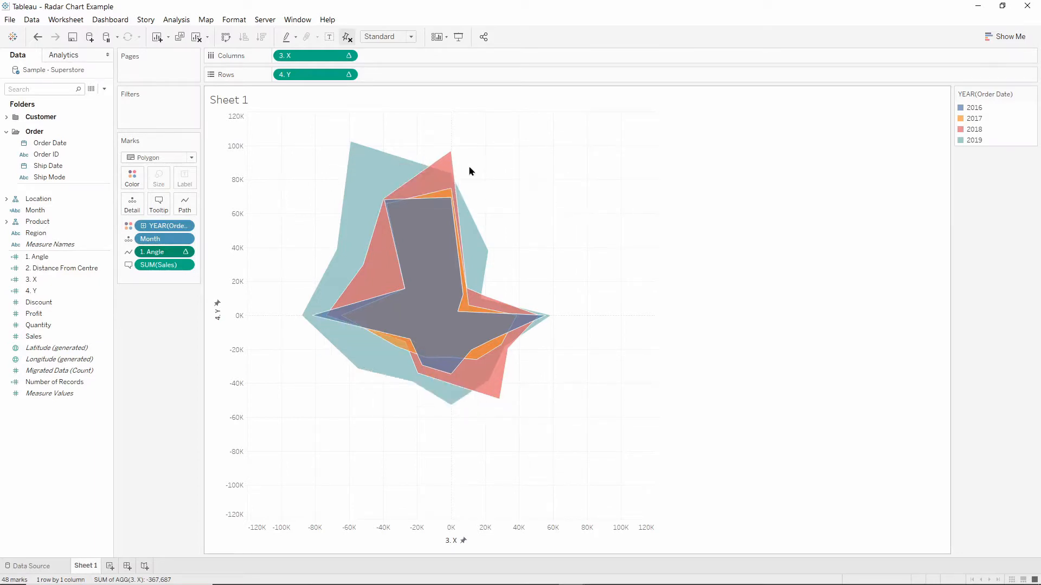
mouse_move(591, 264)
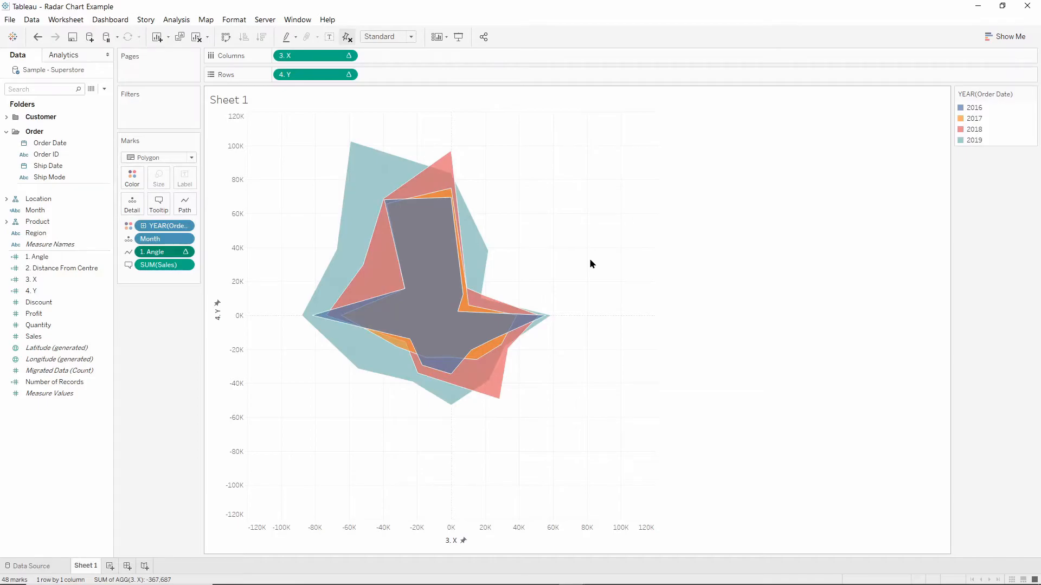